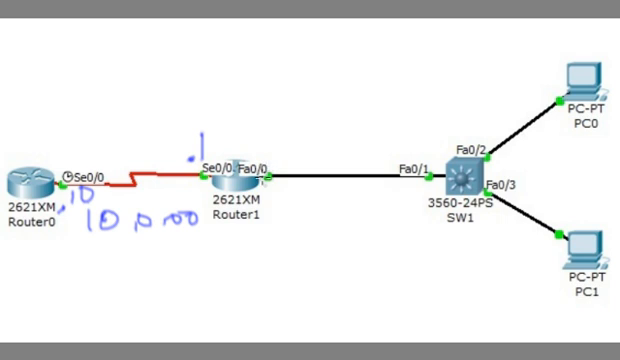
{"action": "mouse_move", "coordinate": [290, 188]}
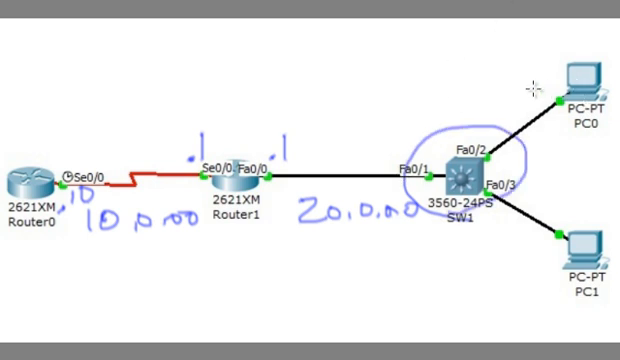
{"action": "mouse_move", "coordinate": [512, 94]}
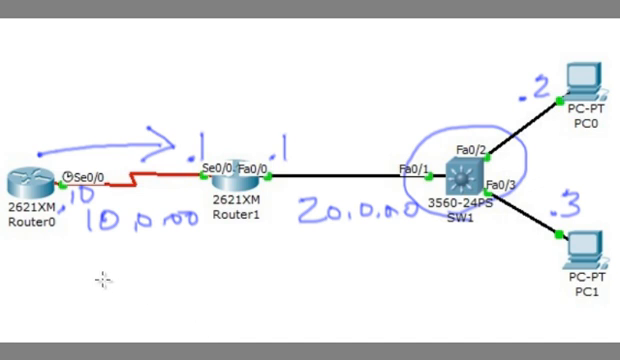
{"action": "mouse_move", "coordinate": [98, 276]}
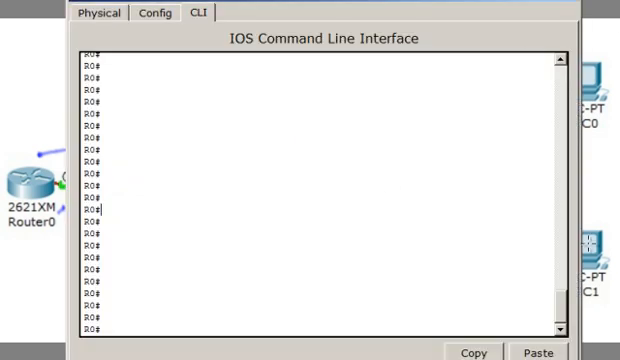
Step: Show Router0's routing table with the default route via 10.0.0.1 and ping 10.0.0.1
{"action": "type", "text": "show ip route"}
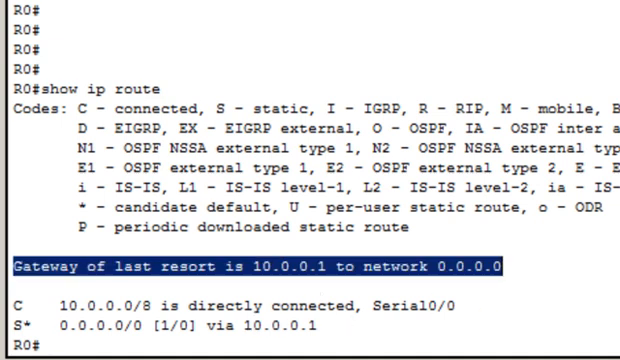
{"action": "type", "text": "ping 10"}
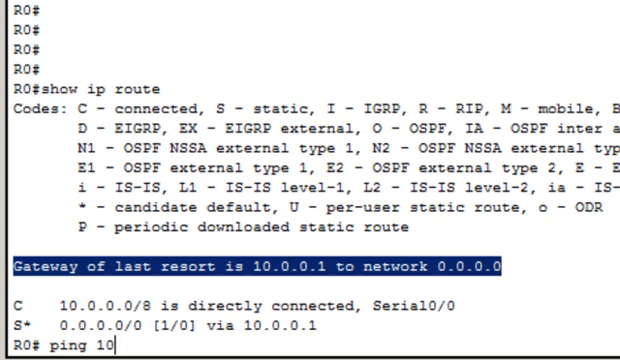
{"action": "key", "text": "Return"}
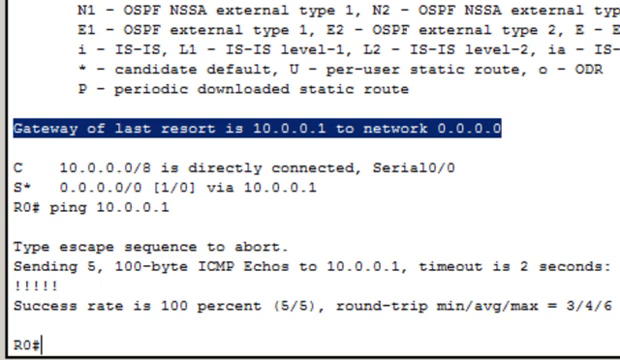
{"action": "type", "text": "ping 10.0.0.1"}
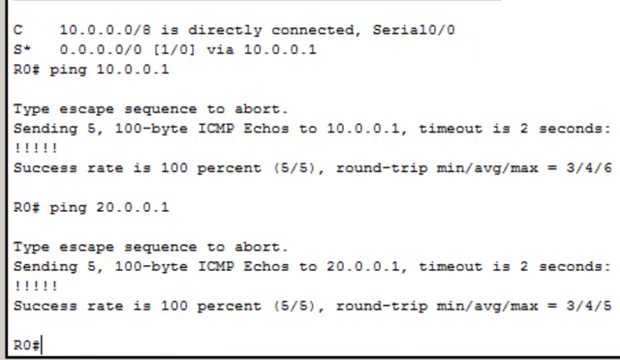
Step: Ping 20.0.0.1 and 20.0.0.2 from Router0, both succeeding
{"action": "type", "text": "ping 20.0.0.2"}
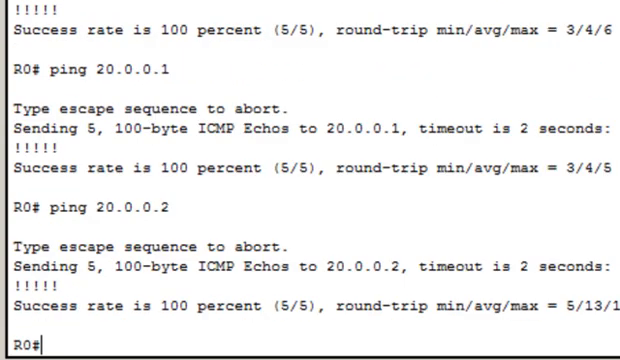
{"action": "type", "text": "ping 20.0.0."}
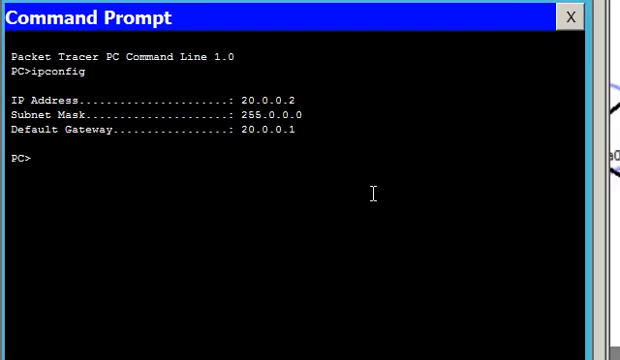
{"action": "mouse_move", "coordinate": [276, 140]}
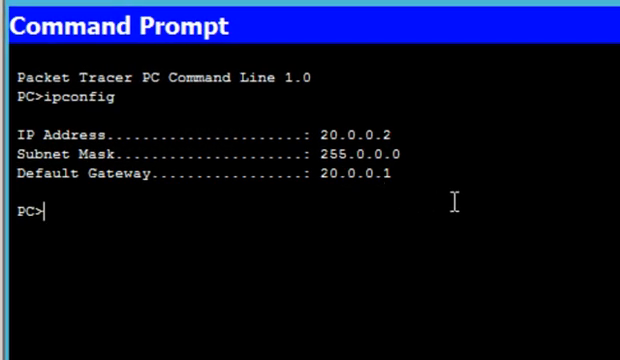
Step: Ping 20.0.0.3 from PC0's command prompt and review the replies
{"action": "type", "text": "pi"}
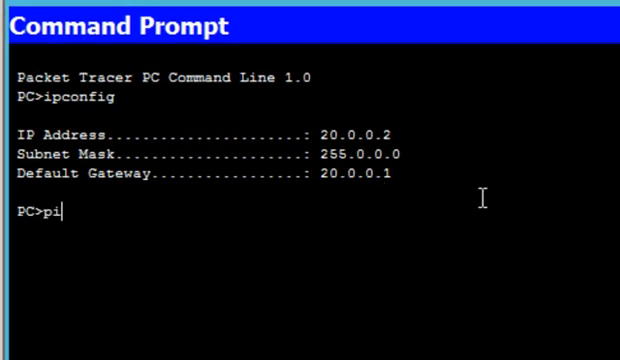
{"action": "type", "text": "ng p"}
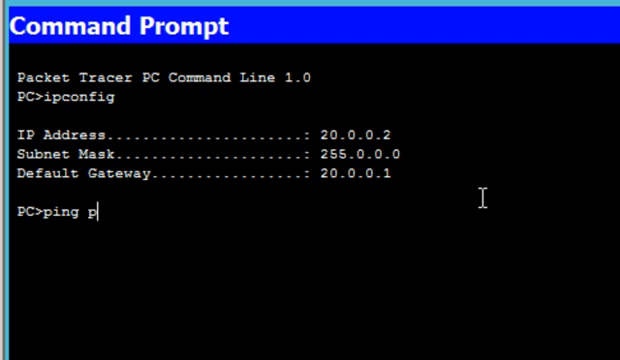
{"action": "type", "text": "20.0.0.3"}
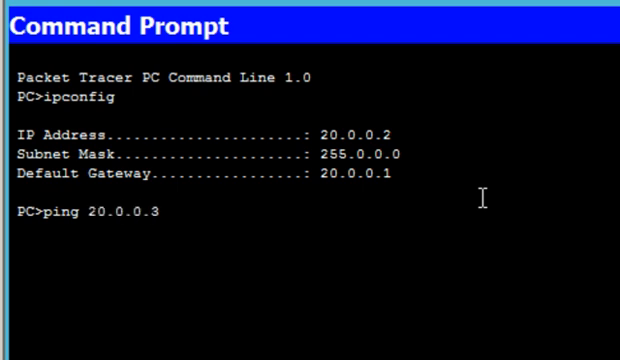
{"action": "key", "text": "Return"}
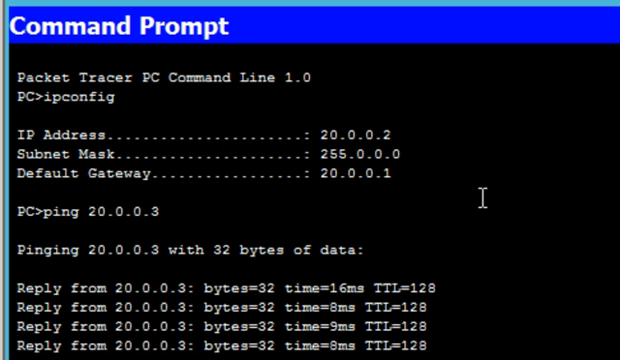
{"action": "scroll", "scroll_direction": "down", "scroll_amount": 3}
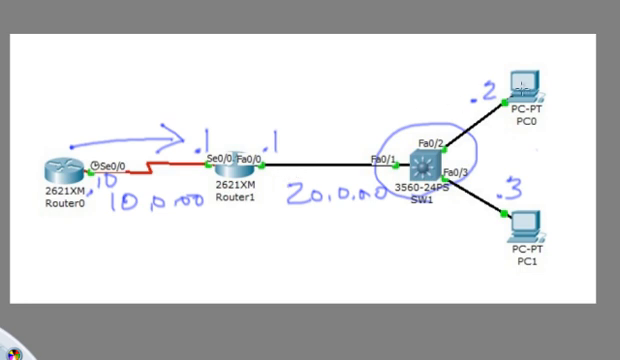
{"action": "mouse_move", "coordinate": [312, 172]}
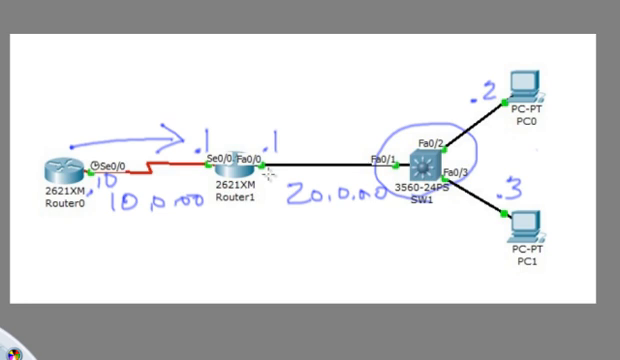
{"action": "mouse_move", "coordinate": [164, 178]}
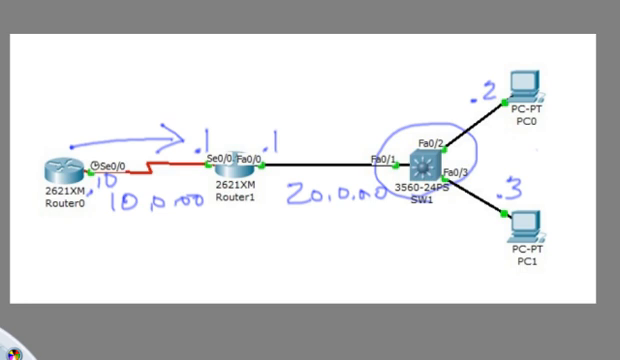
{"action": "double_click", "coordinate": [224, 164]}
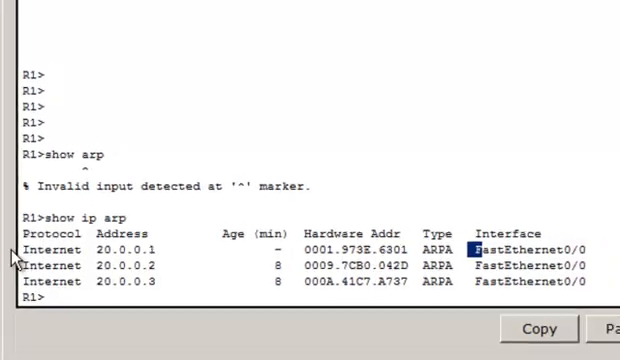
Step: Highlight Router1's ARP entries for 20.0.0.1, 20.0.0.2 and 20.0.0.3 on FastEthernet0/0
{"action": "left_click_drag", "start_coordinate": [20, 248], "coordinate": [540, 280]}
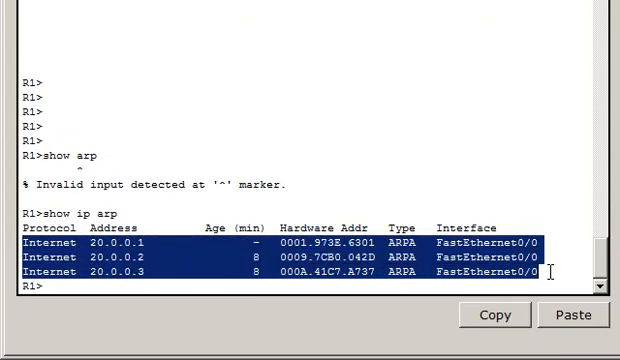